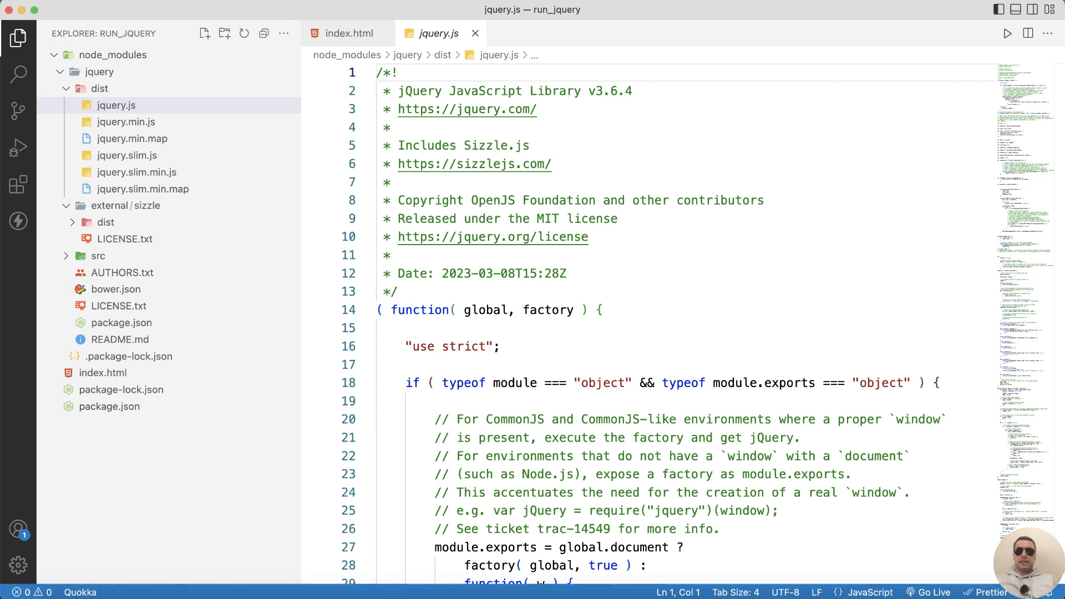
Step: Create a new file named index.html in the Install jQuery folder
{"action": "left_click", "coordinate": [204, 34]}
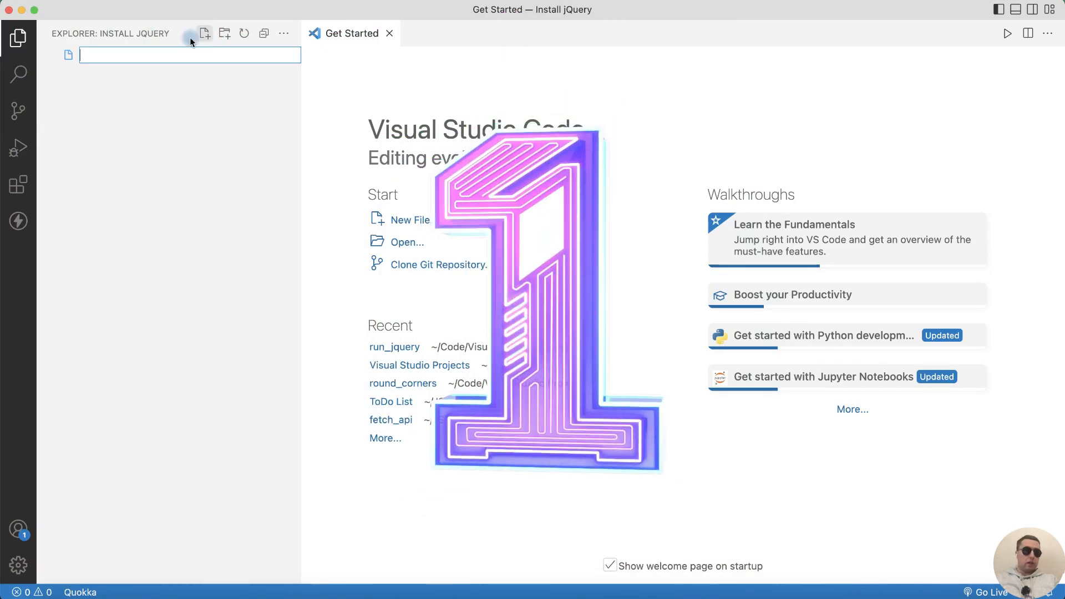
{"action": "type", "text": "index.h"}
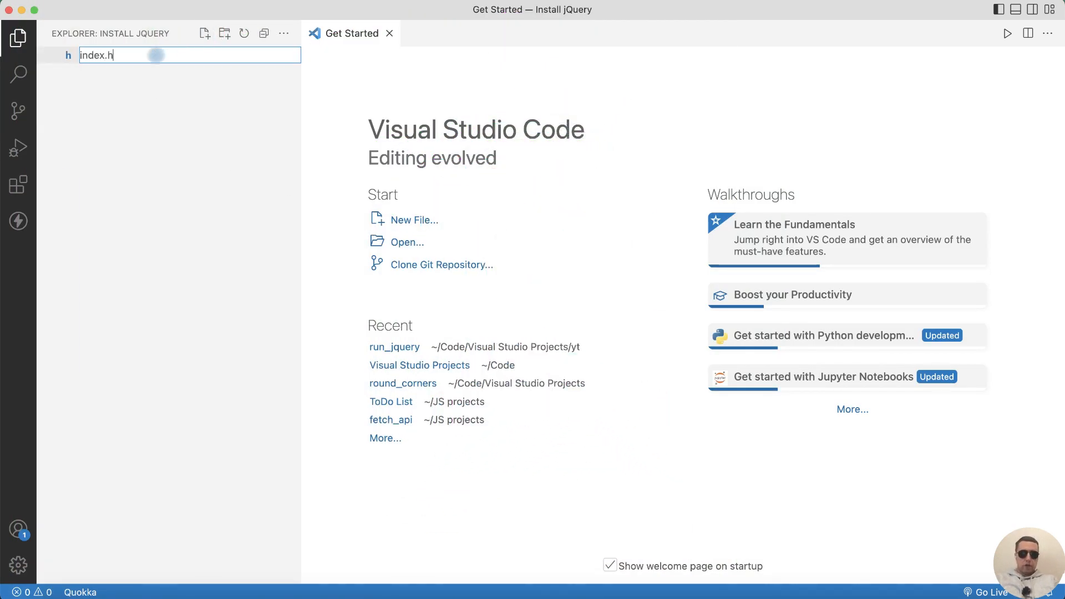
{"action": "key", "text": "Enter"}
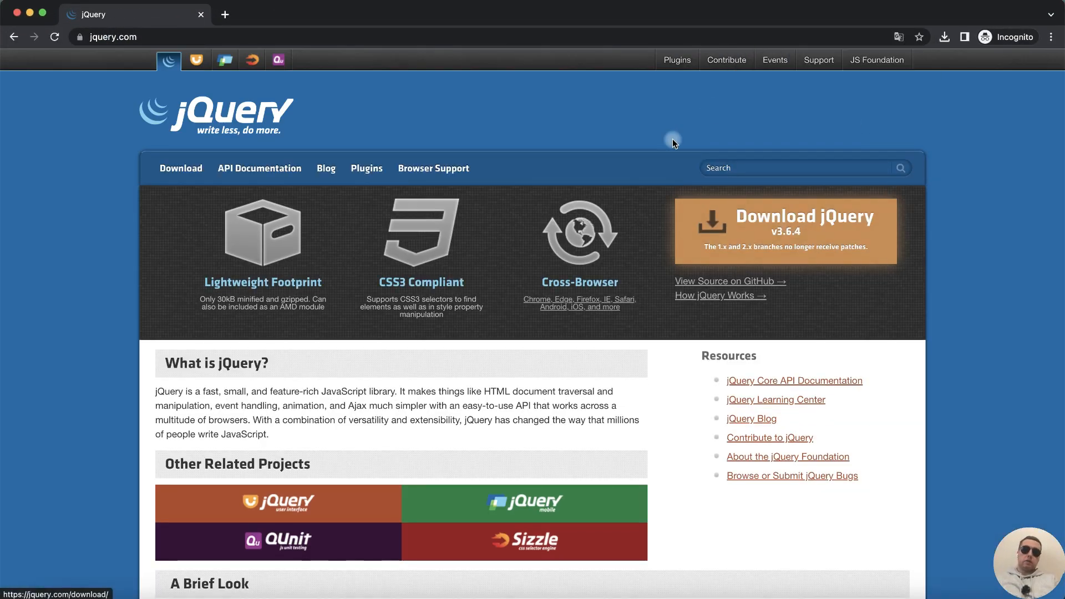
Step: Go to the jQuery download page and reach the 'Using jQuery with a CDN' section
{"action": "left_click", "coordinate": [181, 167]}
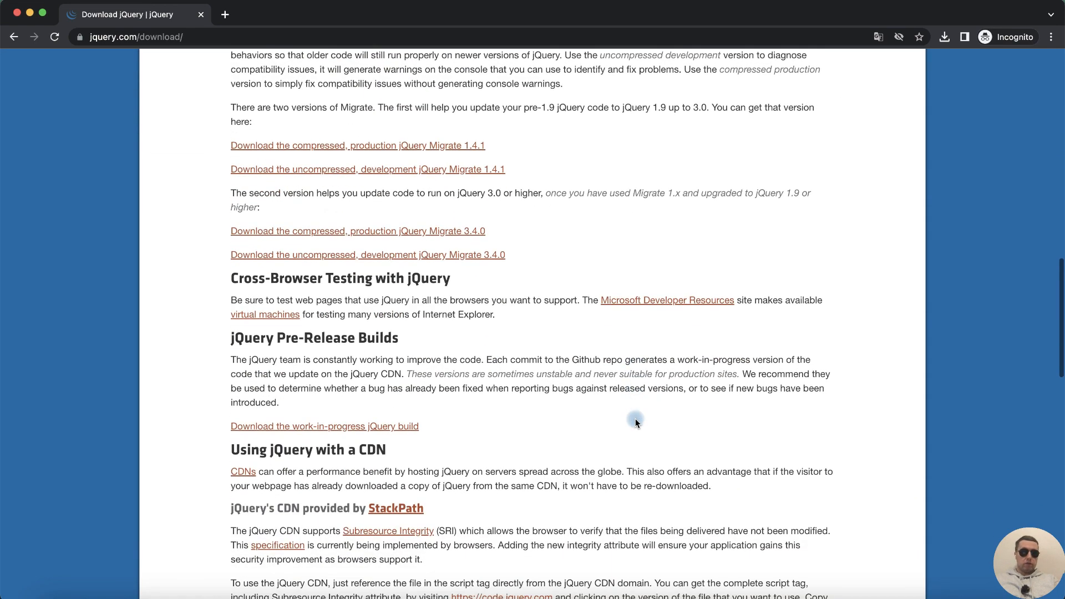
{"action": "scroll", "scroll_direction": "down", "scroll_amount": 3}
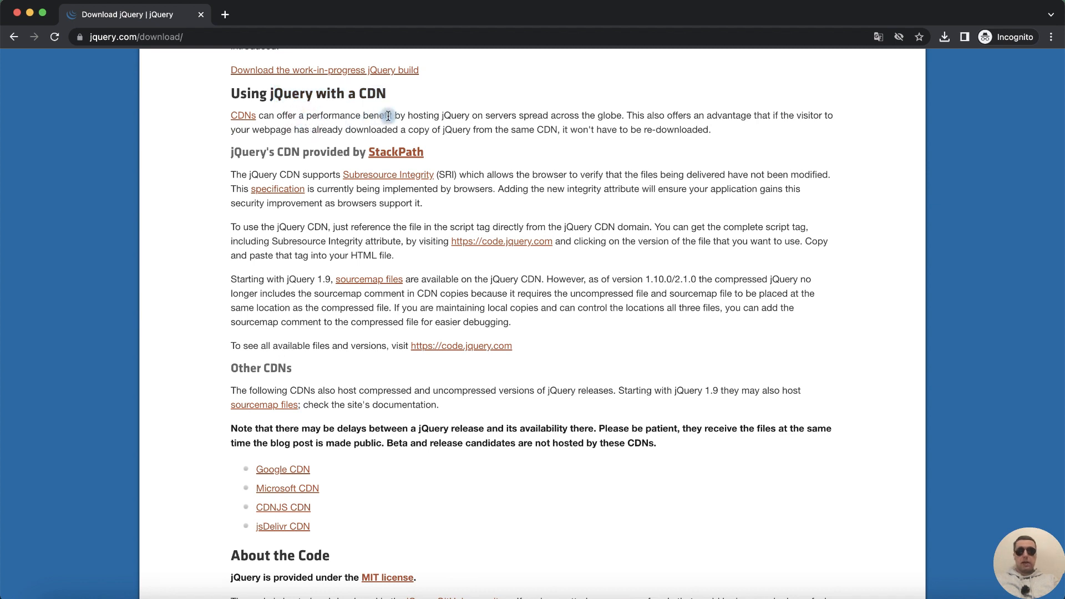
{"action": "mouse_move", "coordinate": [600, 215]}
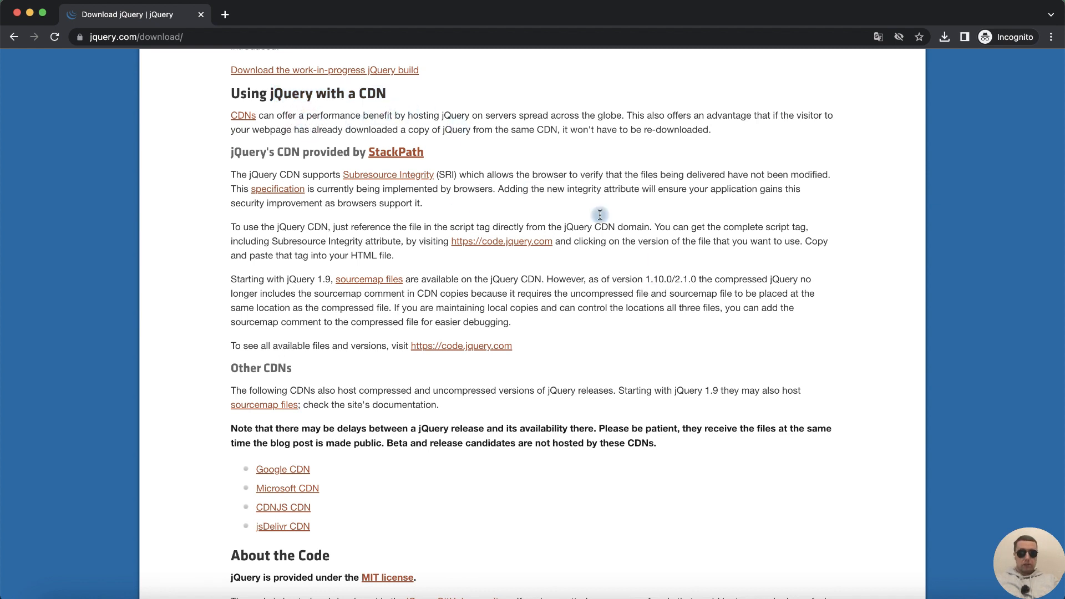
{"action": "mouse_move", "coordinate": [501, 240]}
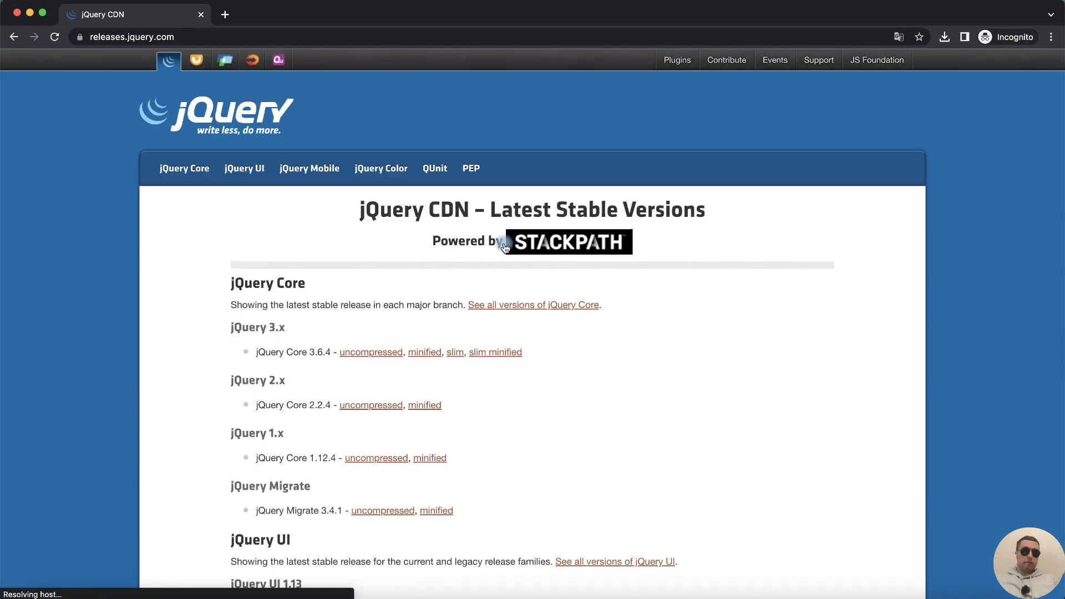
Step: Choose the minified jQuery Core 3.6.4 build on the code.jquery.com CDN page
{"action": "double_click", "coordinate": [257, 328]}
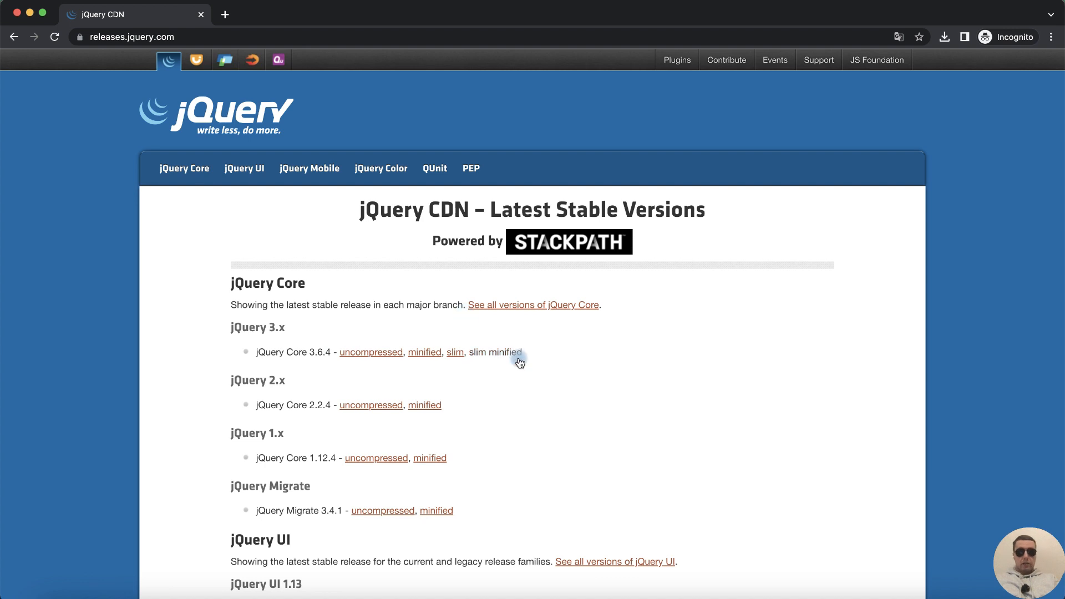
{"action": "mouse_move", "coordinate": [452, 324]}
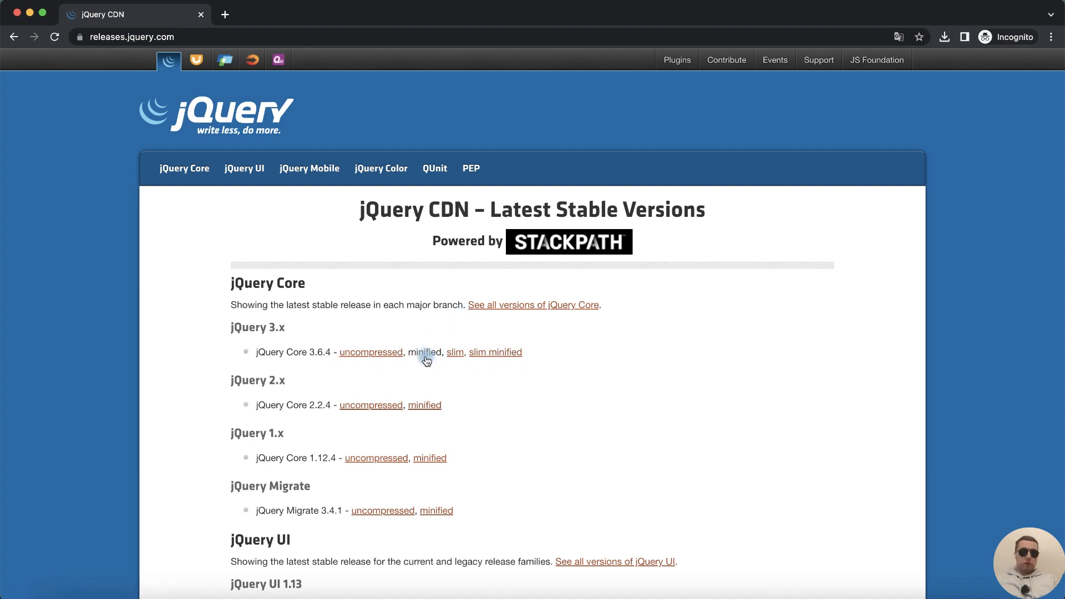
{"action": "left_click", "coordinate": [425, 352]}
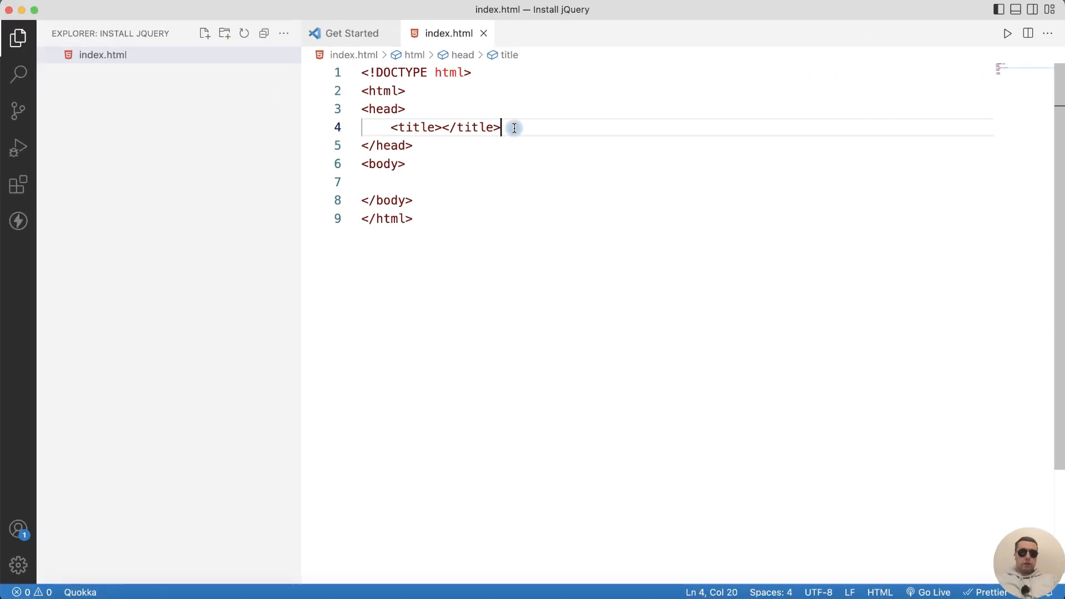
Step: Add the code.jquery.com jquery-3.6.4.min.js script tag with integrity hash to the head
{"action": "key", "text": "enter"}
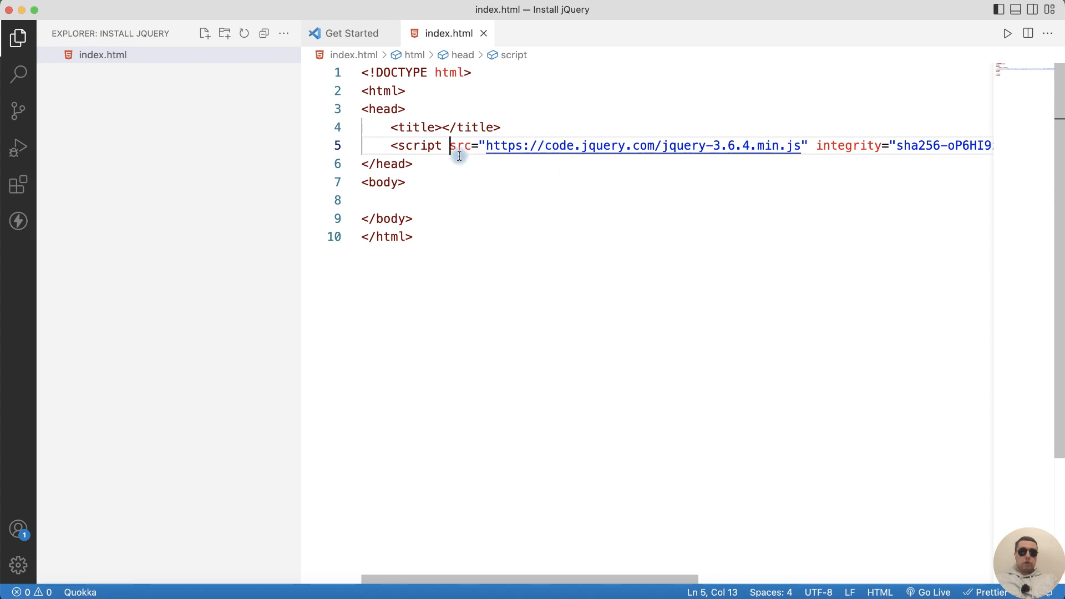
{"action": "key", "text": "Enter"}
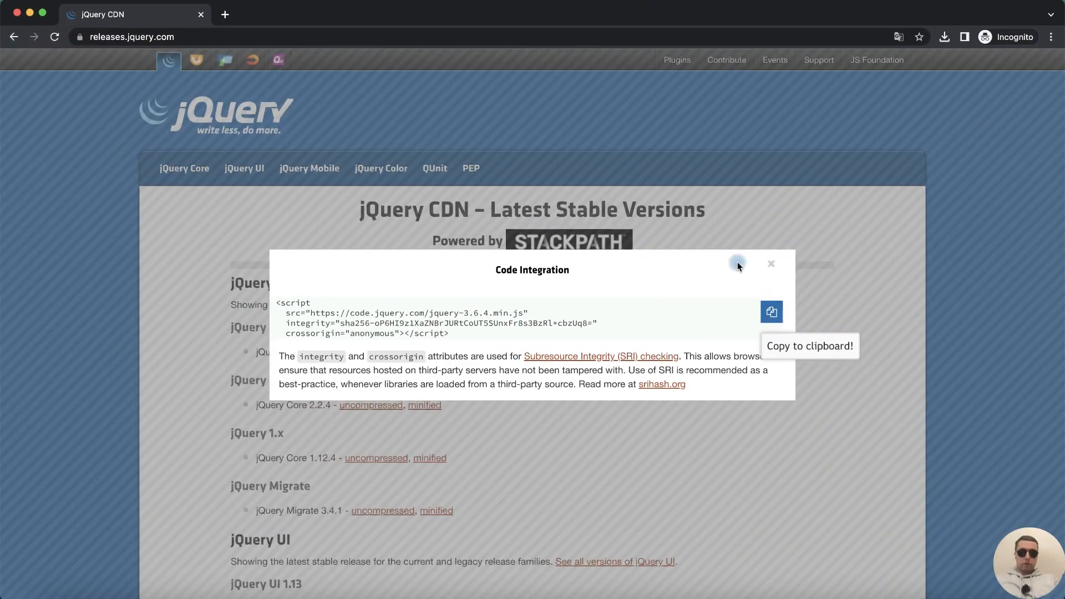
Step: Dismiss the Code Integration popup and return to the jQuery 3.6.4 download listing
{"action": "left_click", "coordinate": [15, 37]}
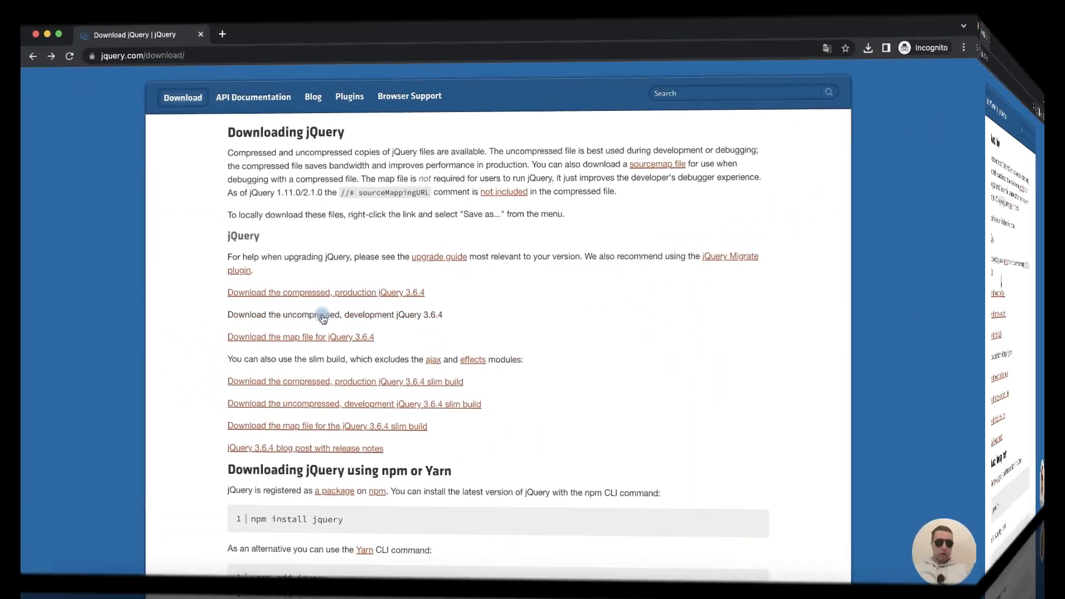
Step: Download jQuery 3.6.4 into the project folder as jquery-3.6.4.min.js
{"action": "left_click", "coordinate": [334, 314]}
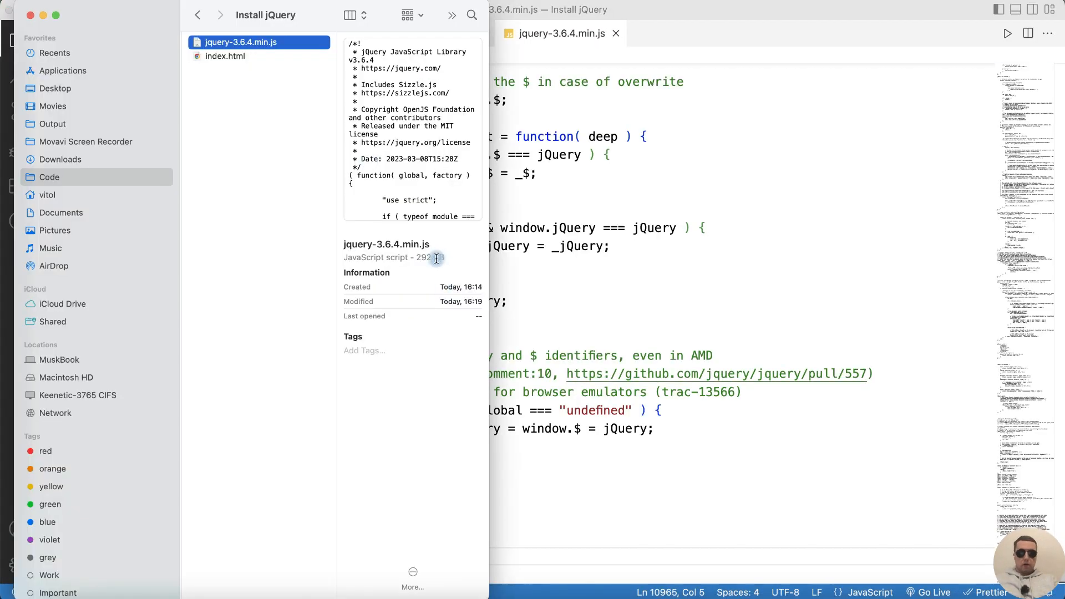
{"action": "mouse_move", "coordinate": [659, 211]}
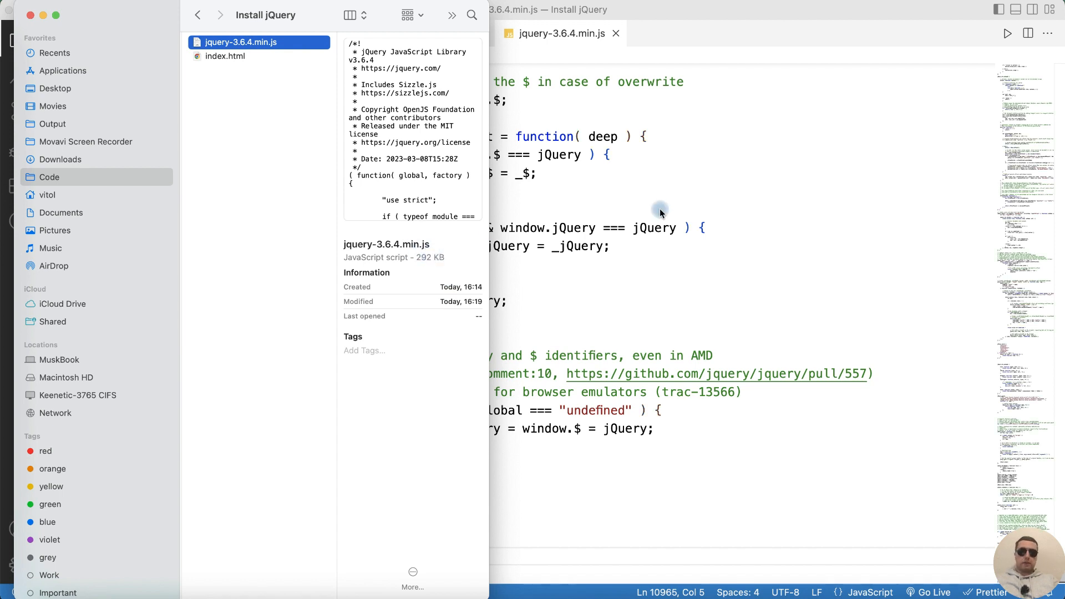
Step: Point the index.html script src at the local jquery-3.6.4.min.js file
{"action": "left_click", "coordinate": [560, 32]}
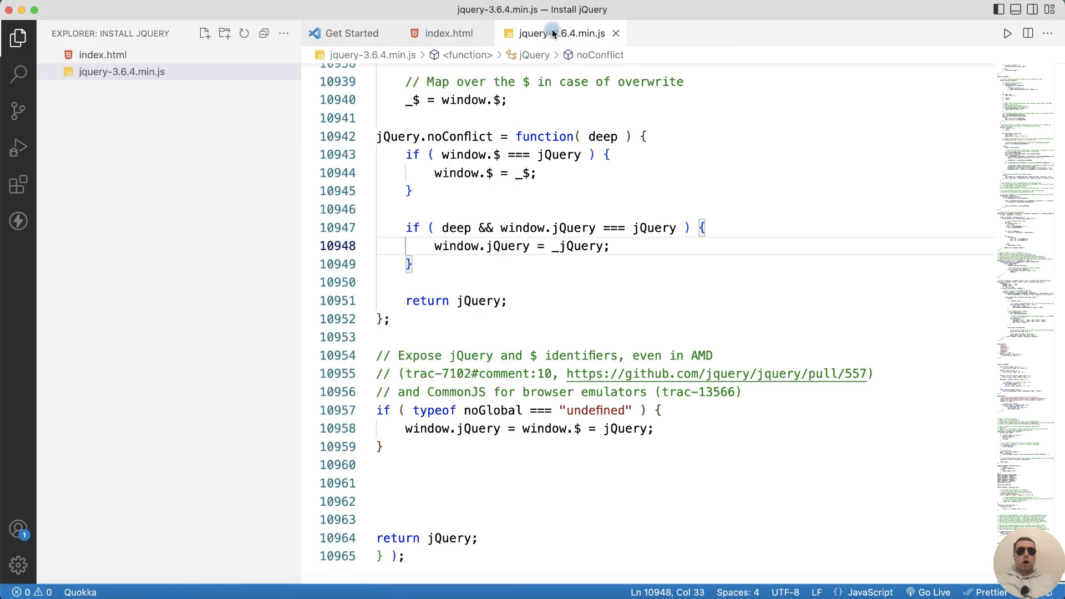
{"action": "left_click", "coordinate": [103, 55]}
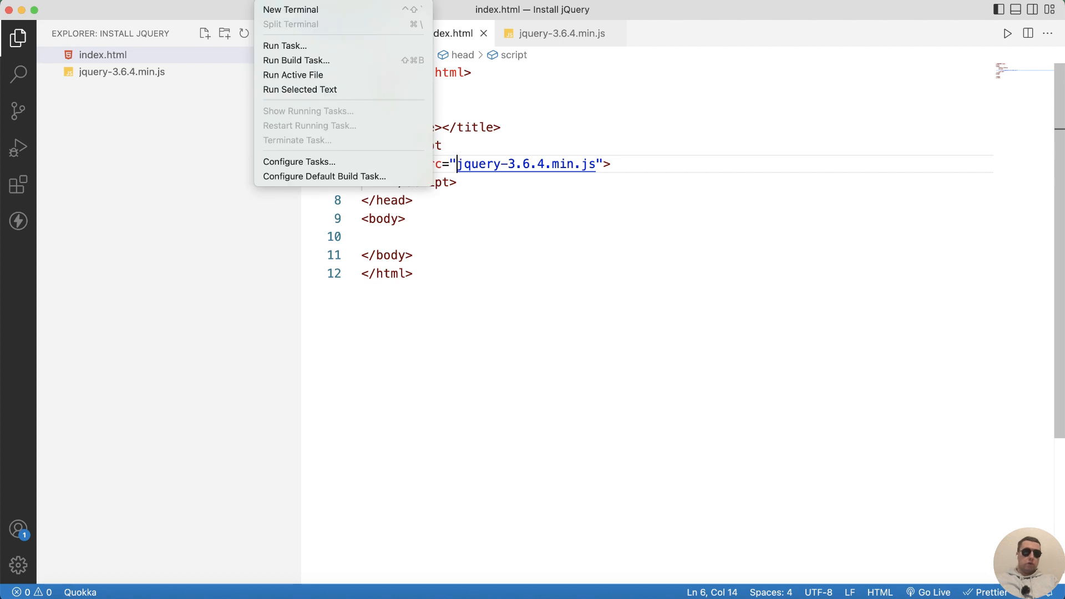
Step: Run npm install jquery in a new terminal to add the package
{"action": "left_click", "coordinate": [289, 10]}
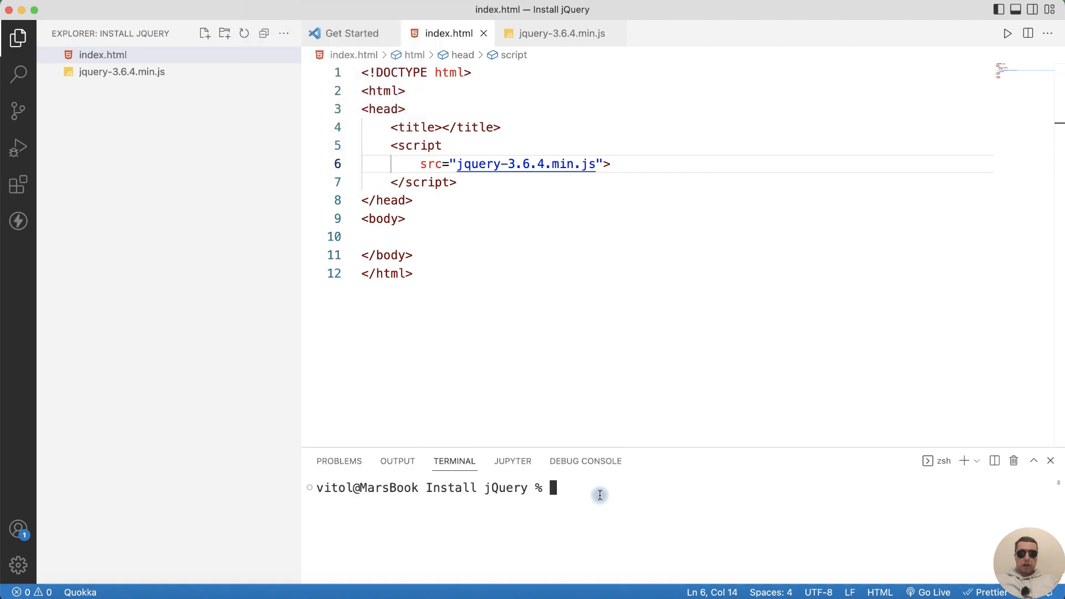
{"action": "type", "text": "npm"}
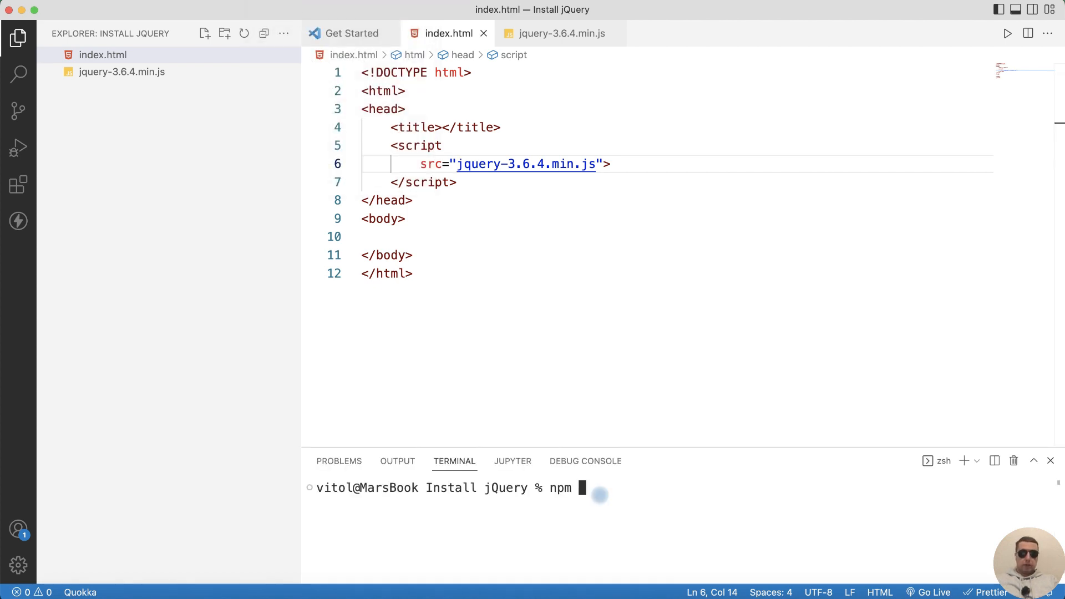
{"action": "type", "text": "install"}
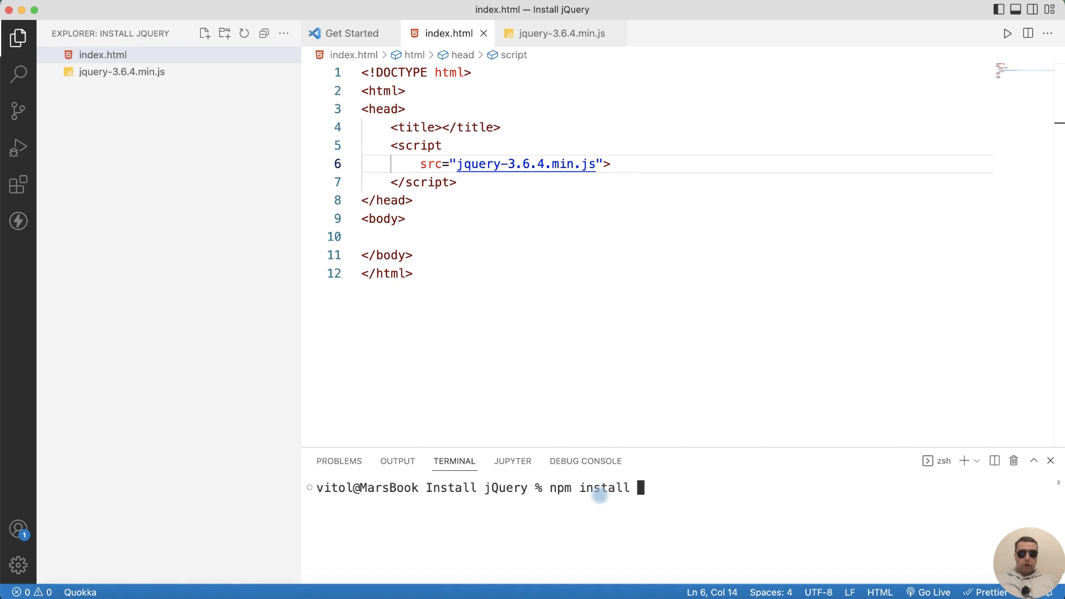
{"action": "type", "text": "jquery"}
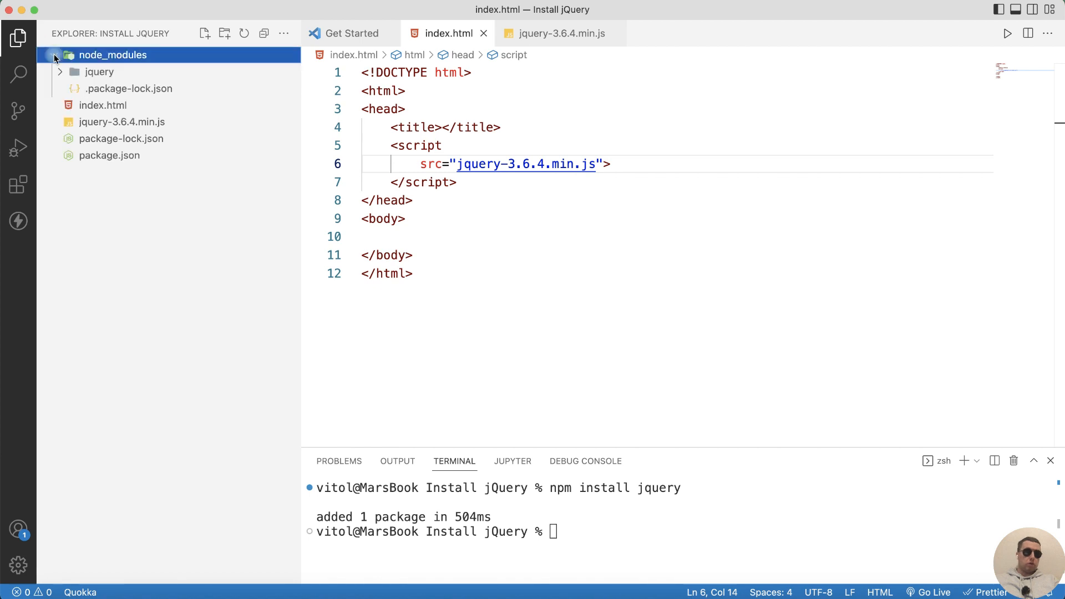
Step: Expand node_modules/jquery and its src folder in the Explorer
{"action": "left_click", "coordinate": [99, 71]}
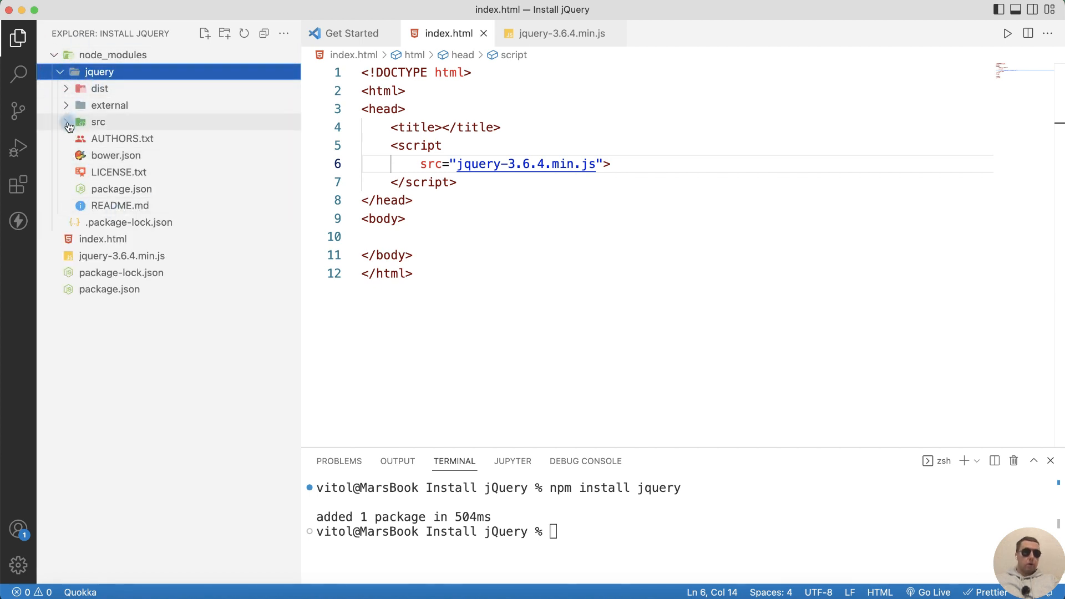
{"action": "left_click", "coordinate": [98, 122]}
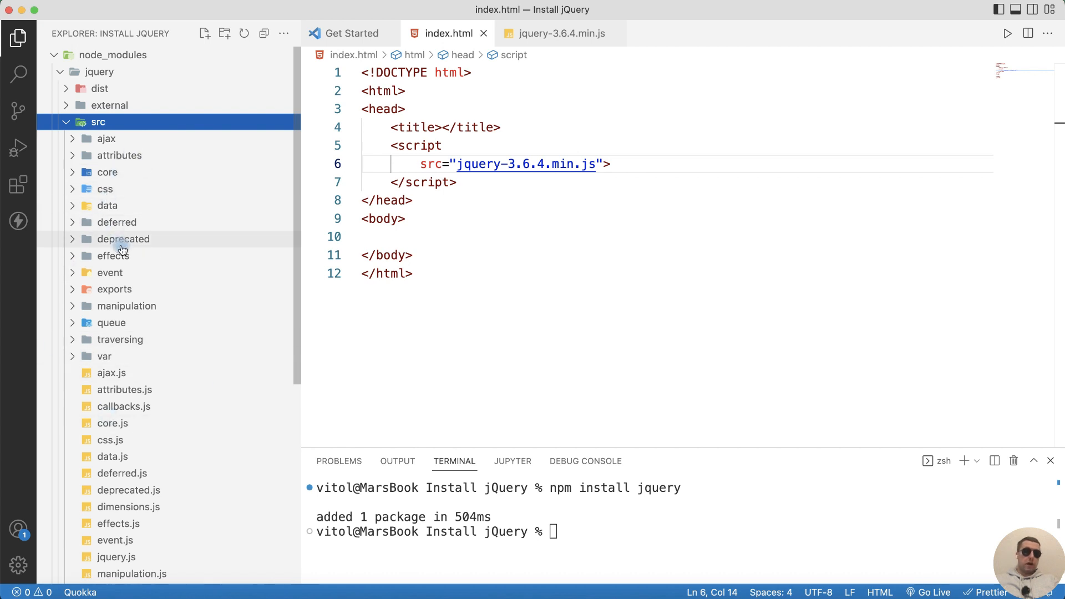